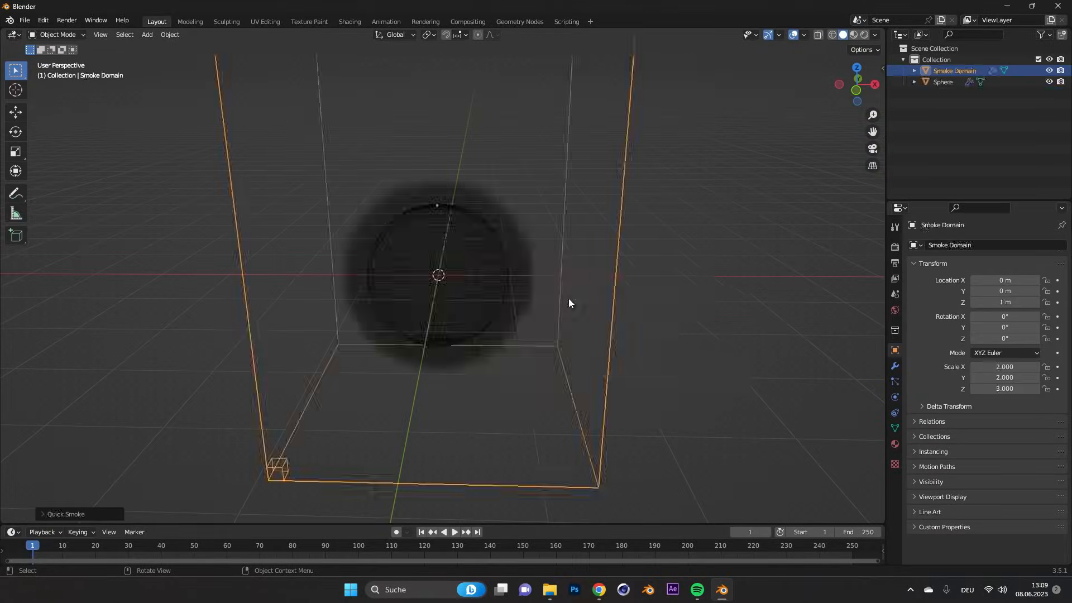
# Scale the Smoke Domain up uniformly to about 2.455 × 2.455 × 3.682
pyautogui.moveTo(568, 302); pyautogui.dragTo(581, 260)
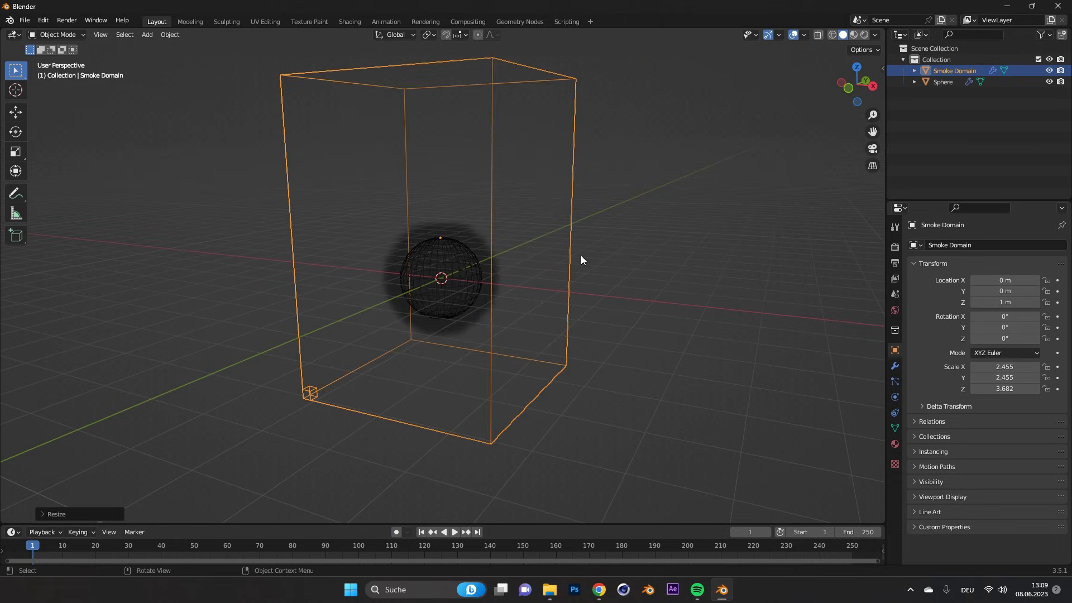
# Select the Sphere and set its Fluid Flow Type to Fire
pyautogui.click(944, 82)
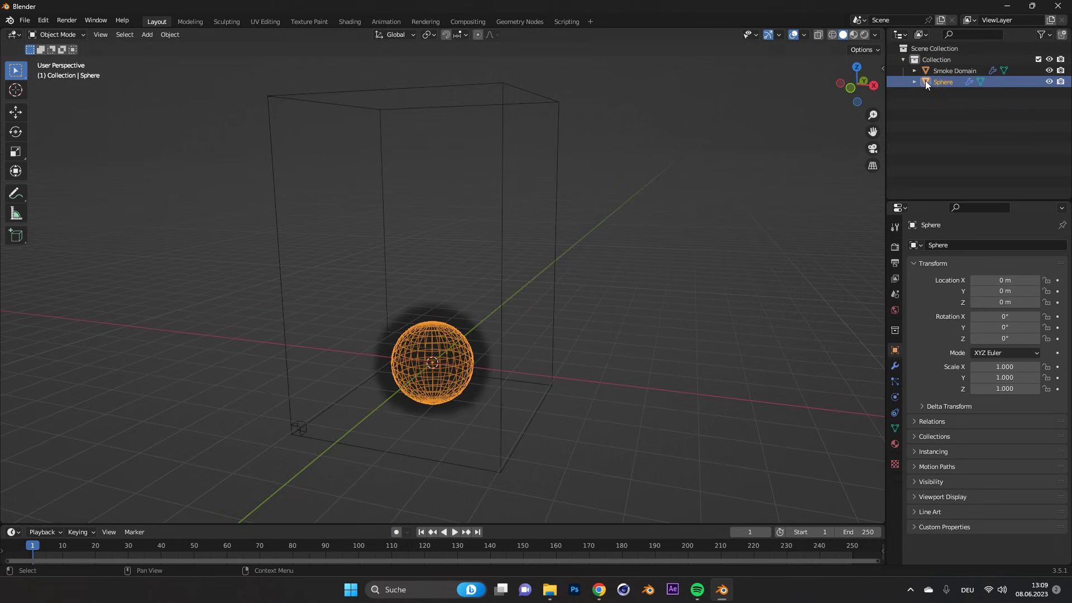
pyautogui.click(1009, 345)
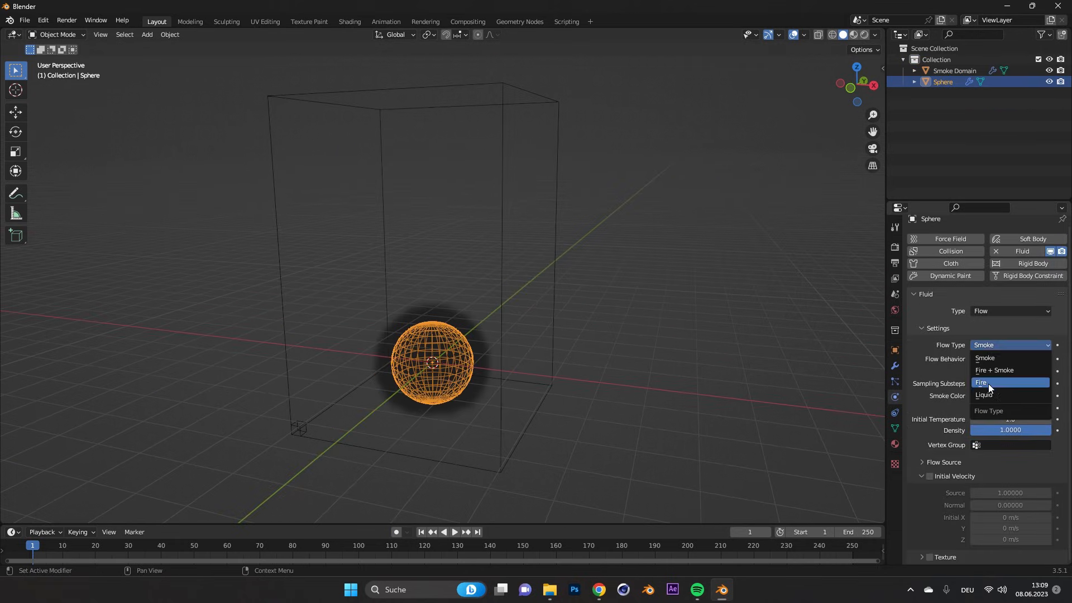
pyautogui.click(981, 382)
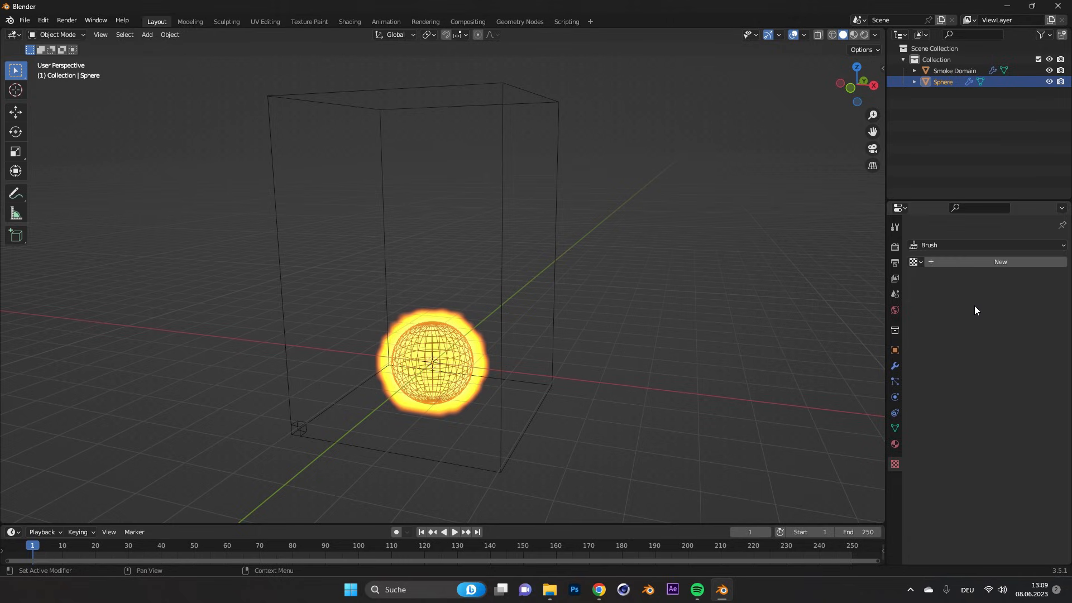
# Add a new texture for the fire emitter and set its type to Clouds
pyautogui.click(1002, 278)
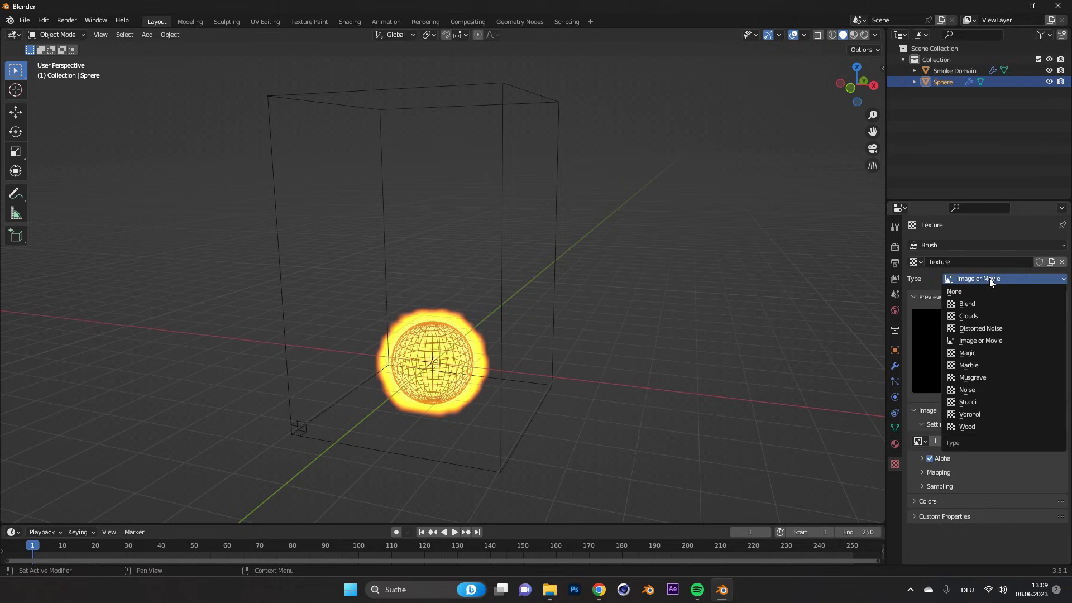
pyautogui.click(968, 316)
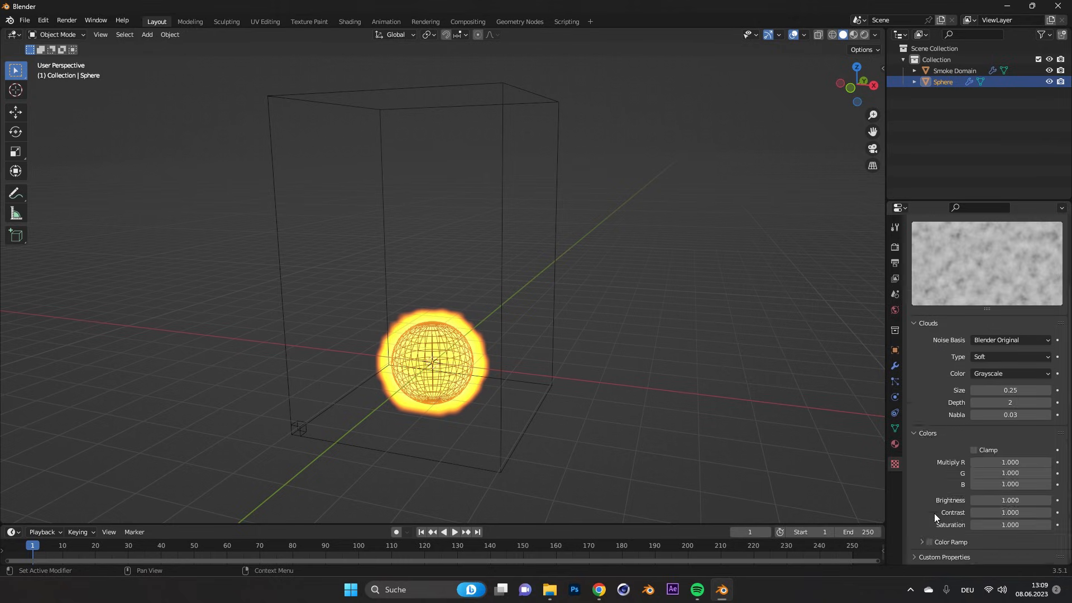
pyautogui.click(1010, 512)
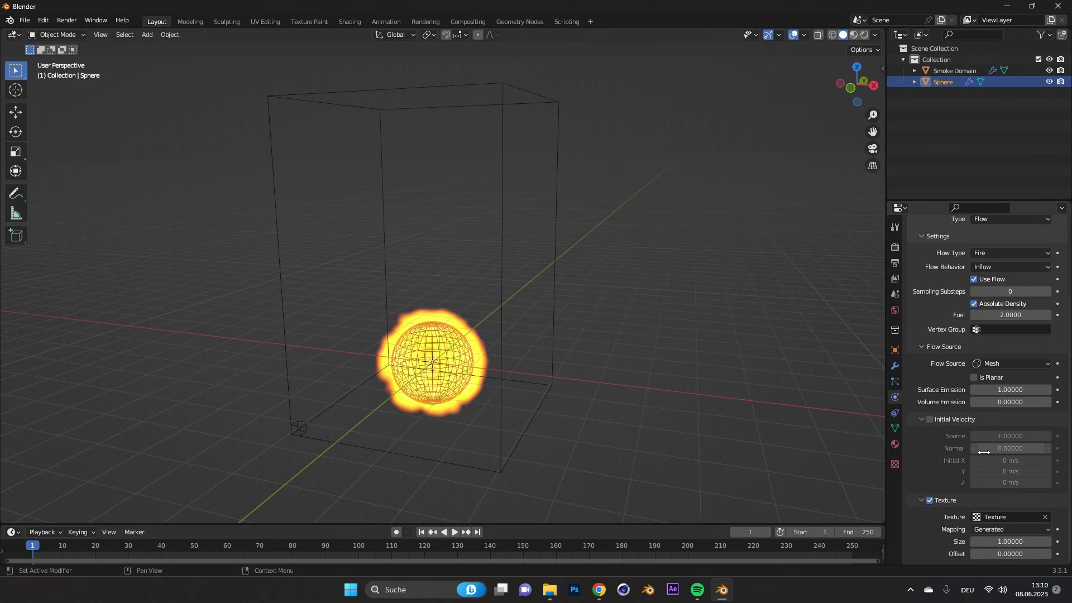
# Enable Texture on the sphere's fire flow using the new Clouds texture datablock
pyautogui.click(953, 70)
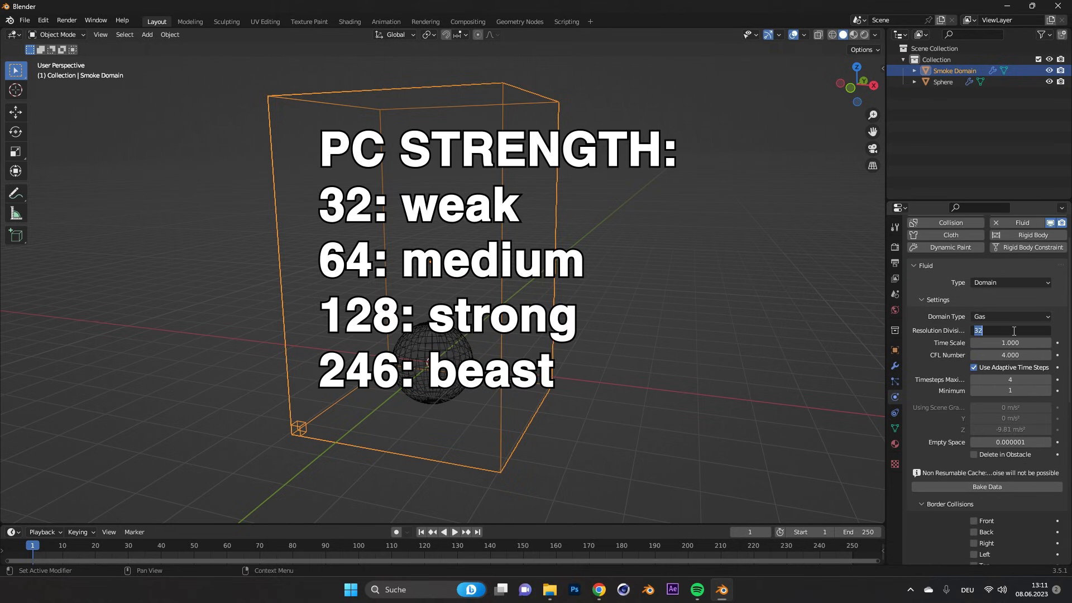
# Set Smoke Domain Resolution Divisions to 128 and bake the fire simulation data
pyautogui.write('128')
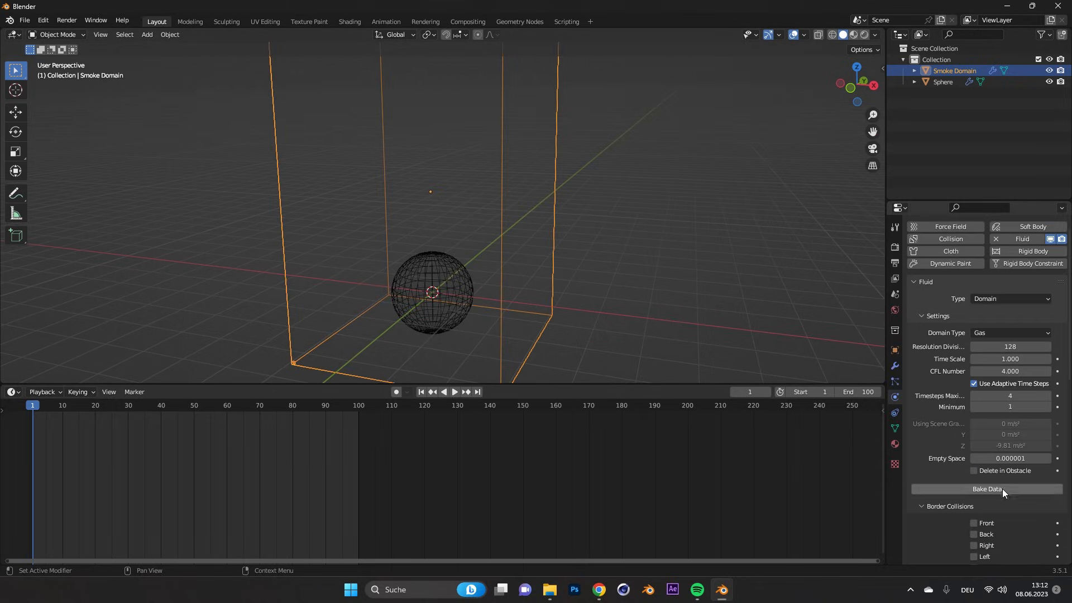
pyautogui.click(988, 492)
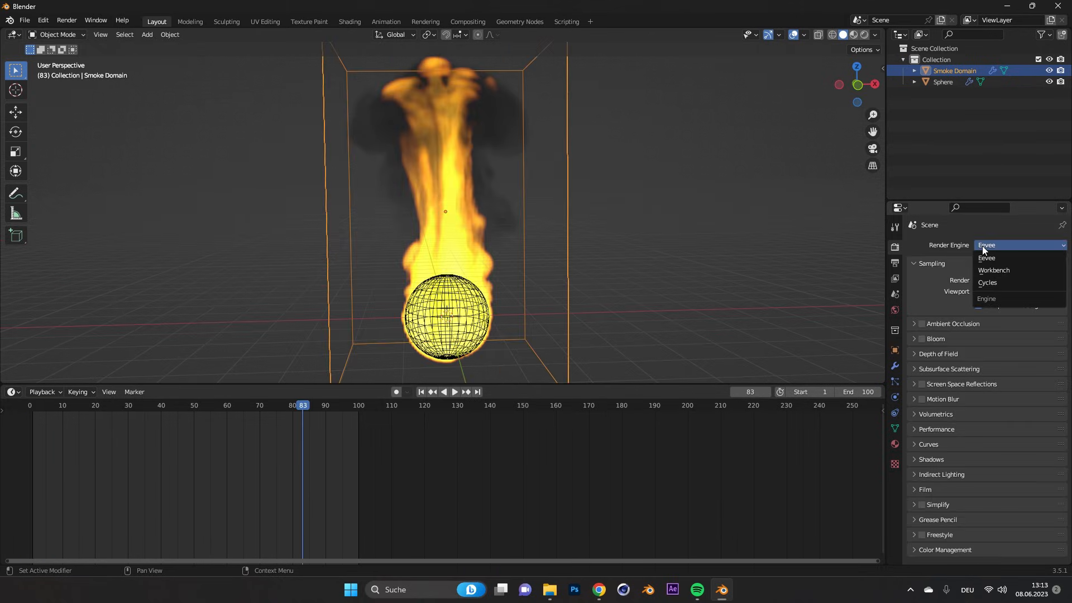
pyautogui.click(350, 22)
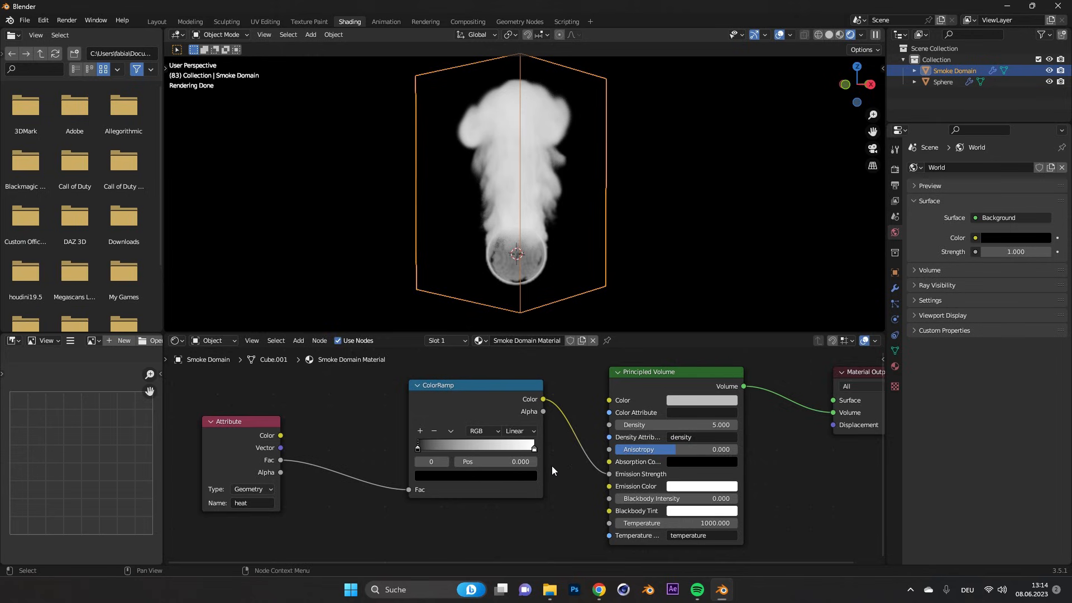
# Adjust the heat ColorRamp stops so emission is narrower and tinted orange
pyautogui.moveTo(417, 447); pyautogui.dragTo(529, 449)
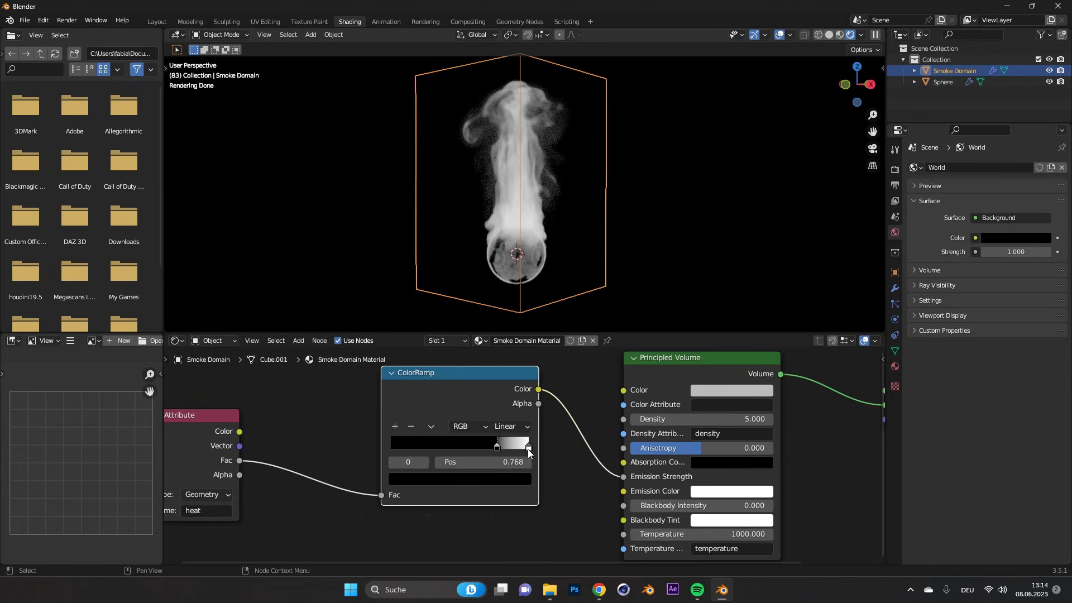
pyautogui.click(496, 443)
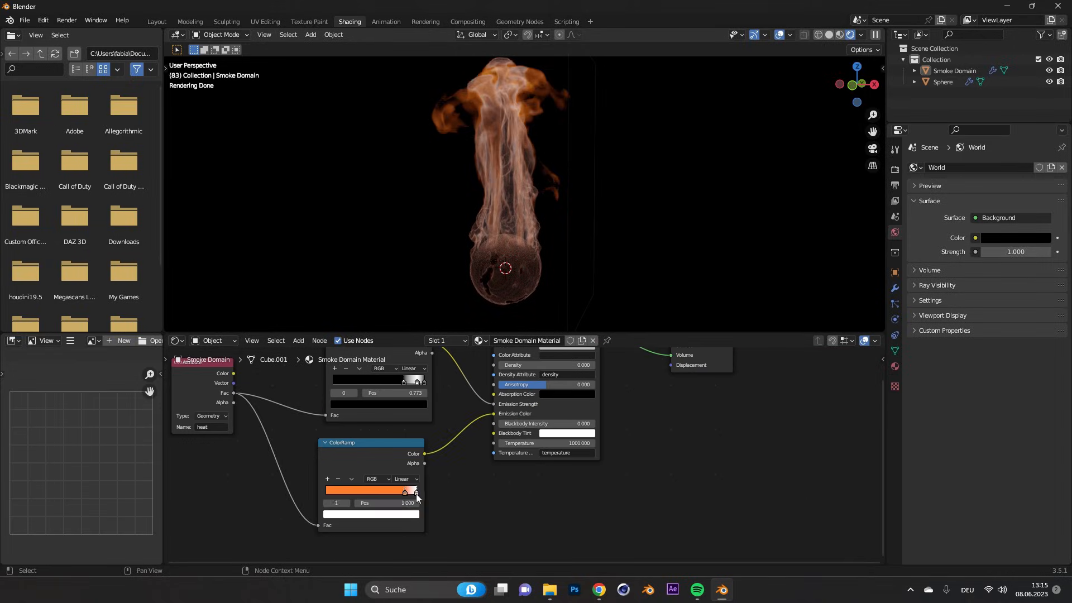
pyautogui.moveTo(415, 493); pyautogui.dragTo(378, 503)
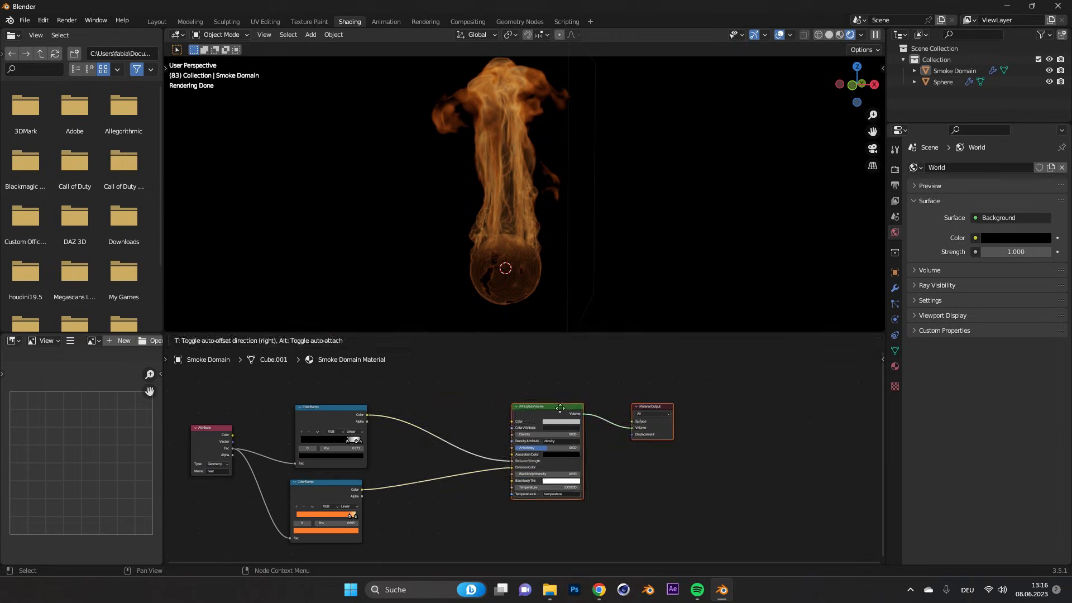
# Set the Math node feeding Emission Strength to Multiply with Value 10
pyautogui.click(400, 419)
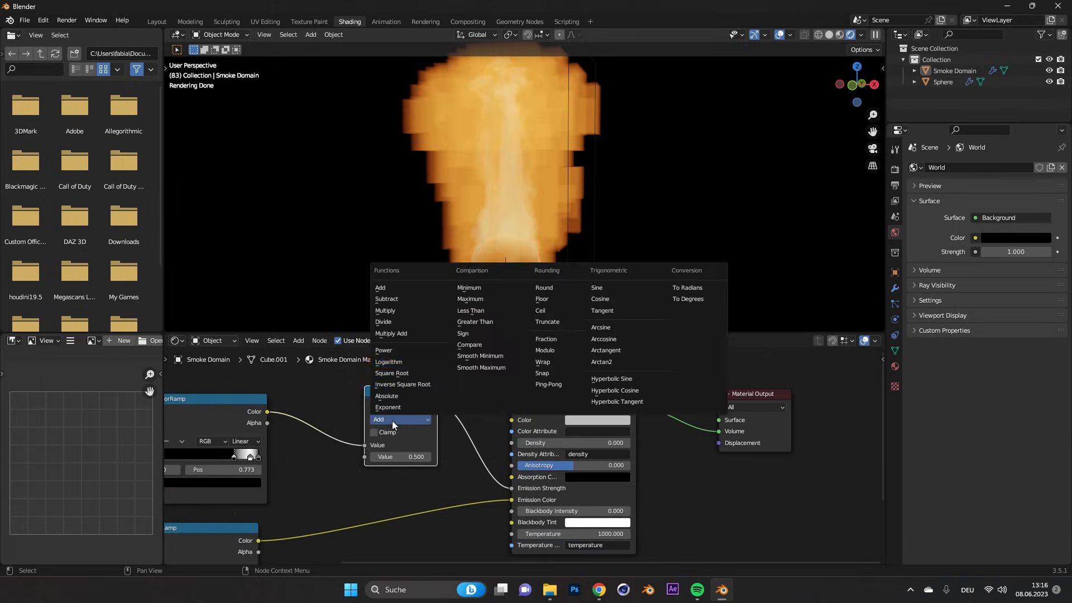
pyautogui.click(385, 310)
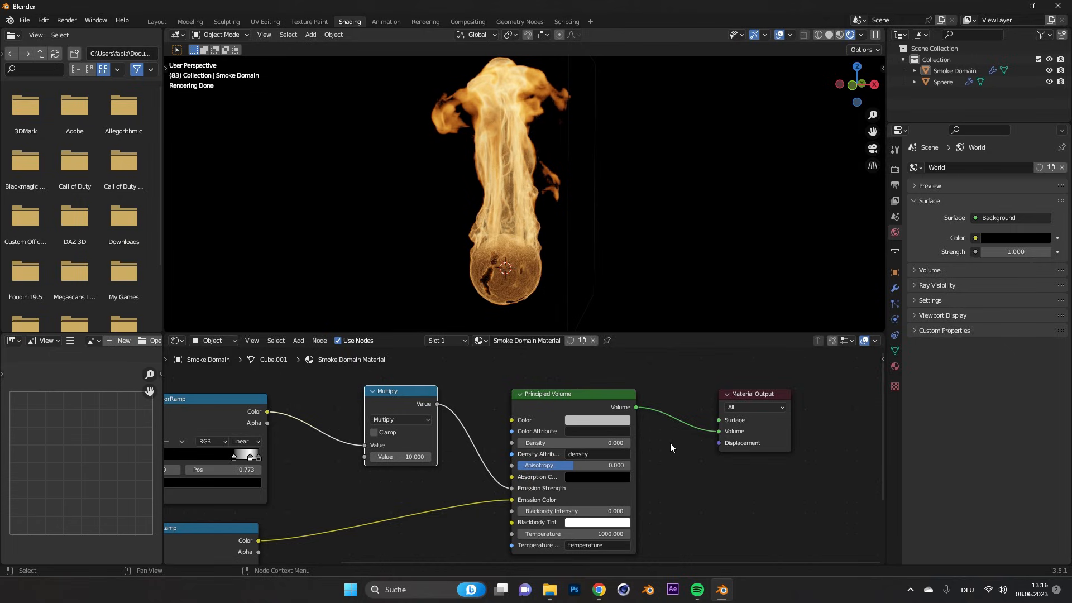